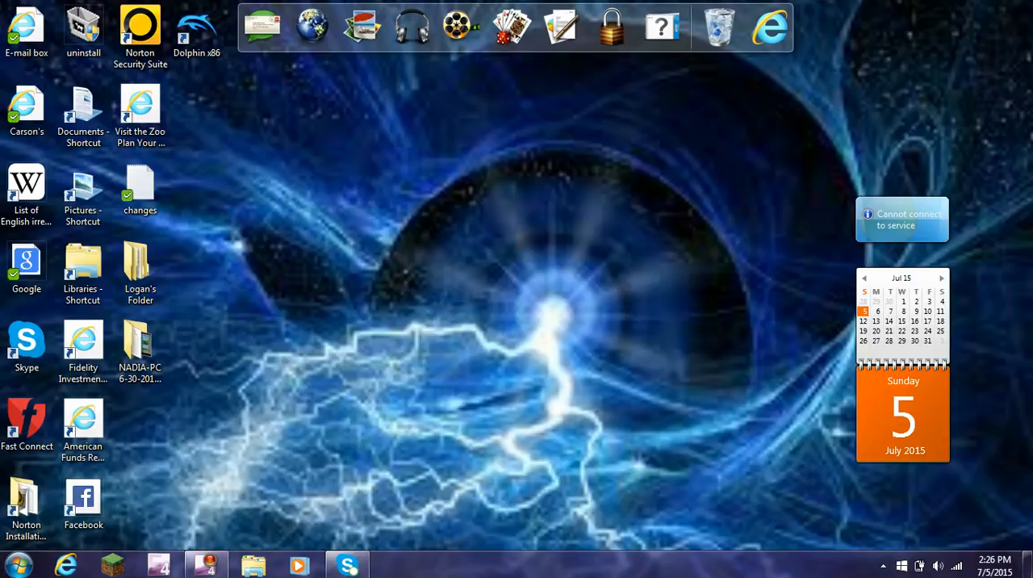
Step: Bring up the Start menu to reach the installed programs list
click(18, 563)
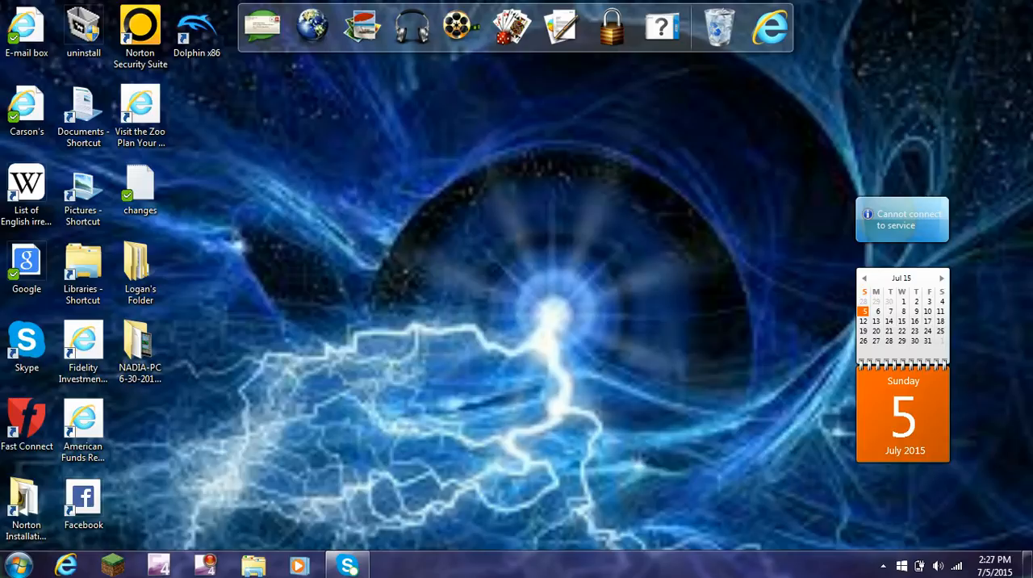
click(18, 563)
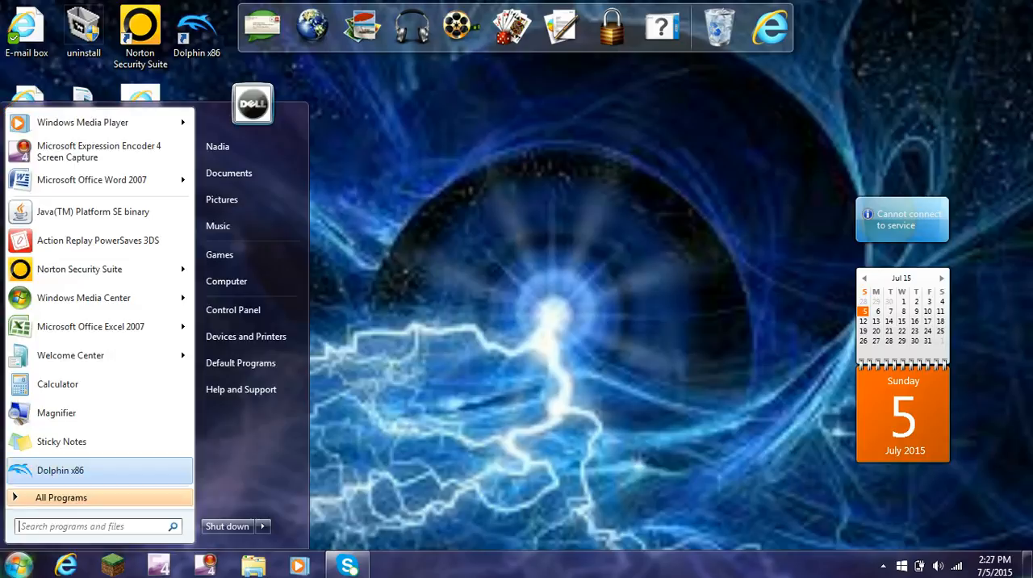
mouse_move(97, 152)
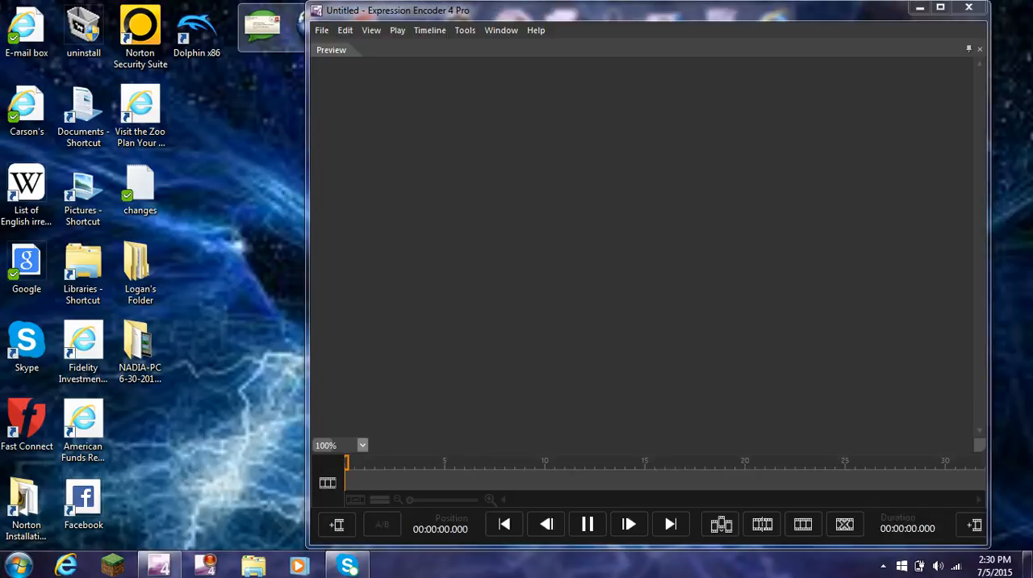
Step: Maximize the encoder window and show the File menu's recent jobs list
click(940, 6)
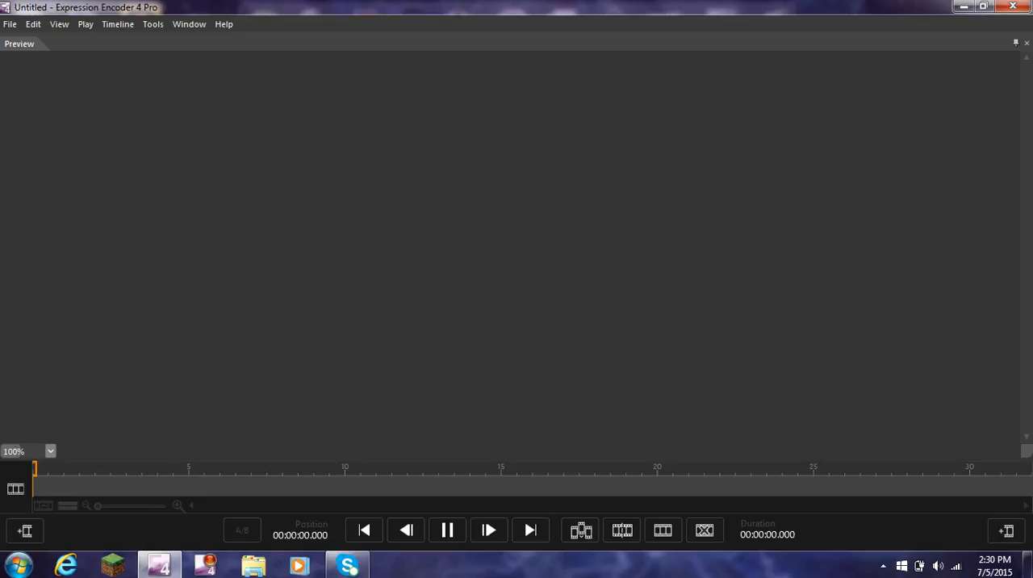
click(10, 22)
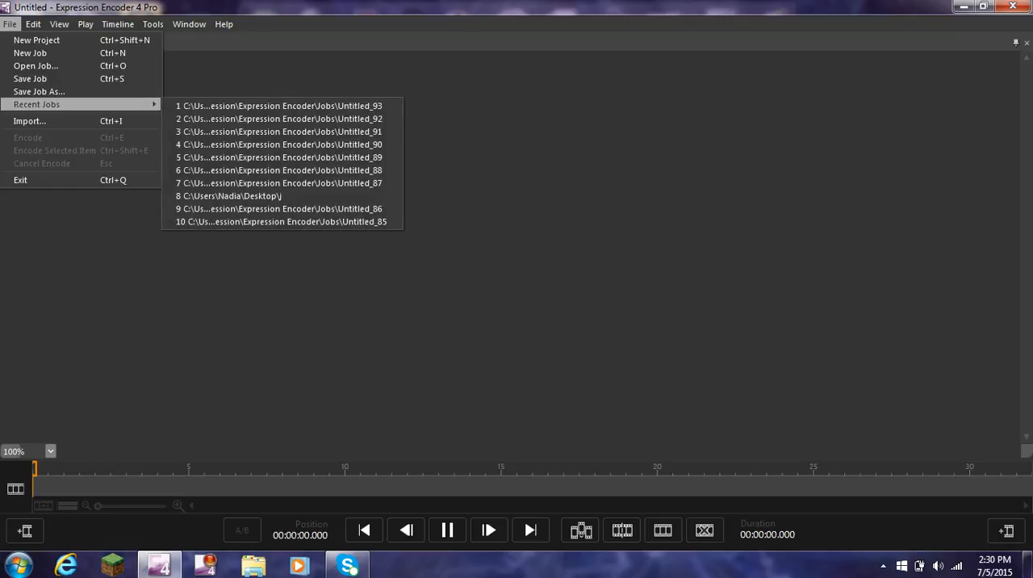
Step: Browse the Play menu and the File menu, then leave them closed
click(84, 23)
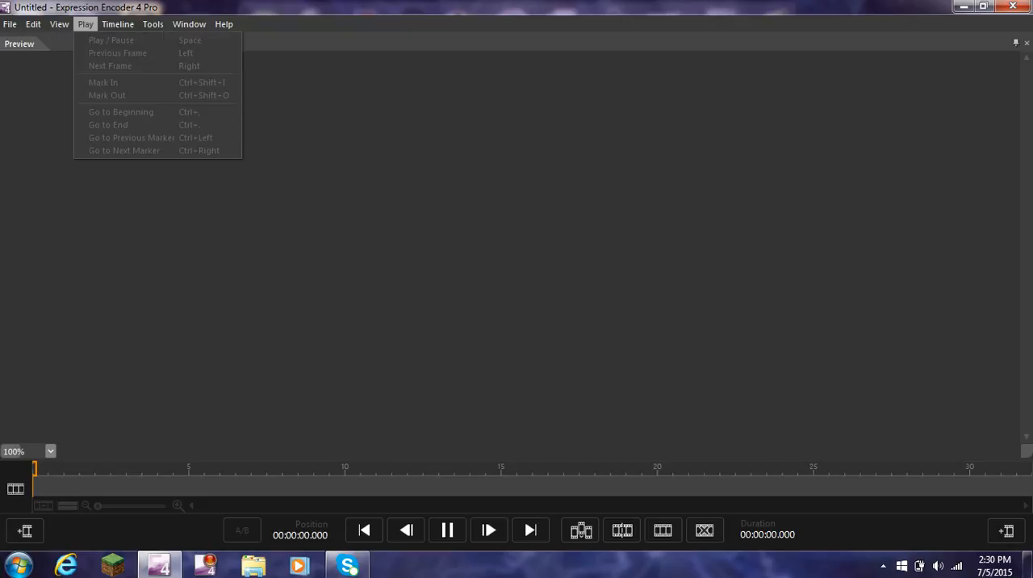
click(9, 23)
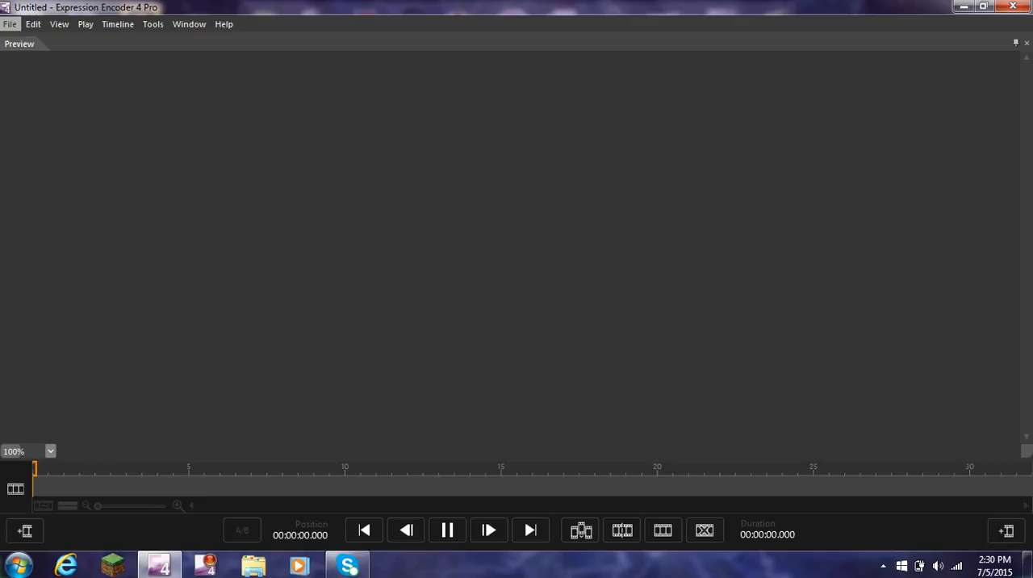
Step: Minimize the Expression Encoder window so the desktop shows again
click(10, 23)
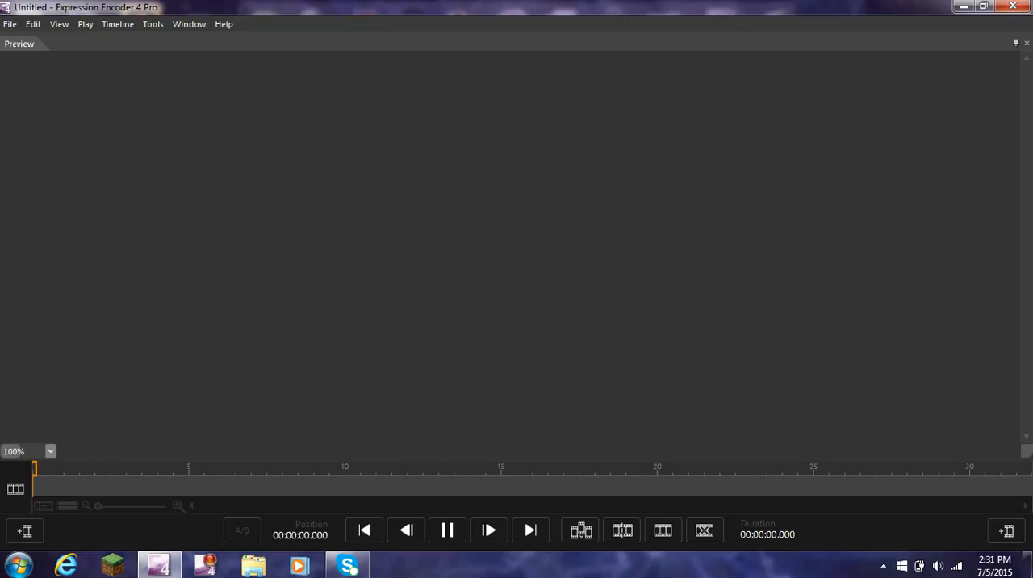
click(962, 7)
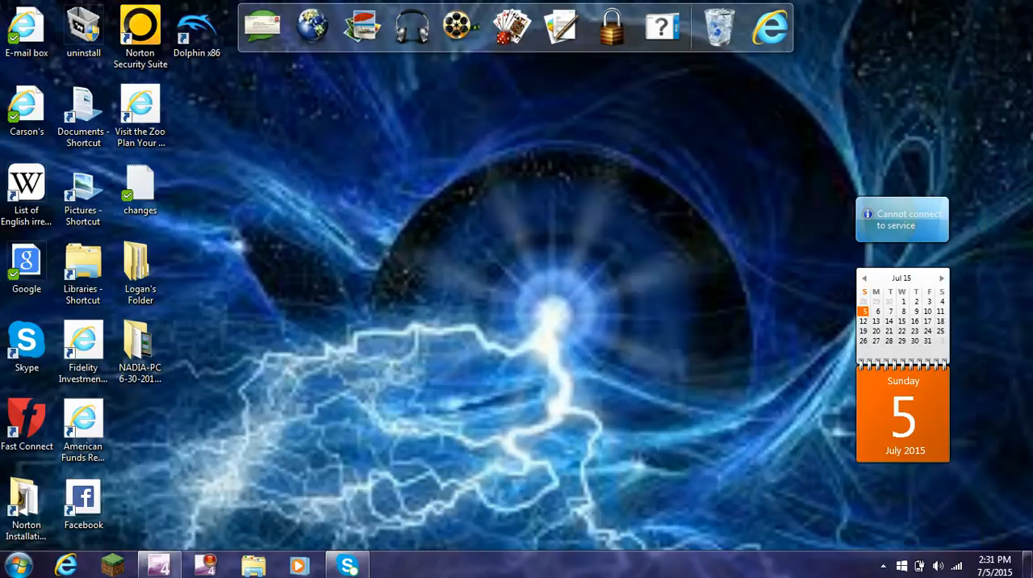
Step: Open the NADIA-PC 6-30-2015 output folder from the desktop in Explorer
click(139, 339)
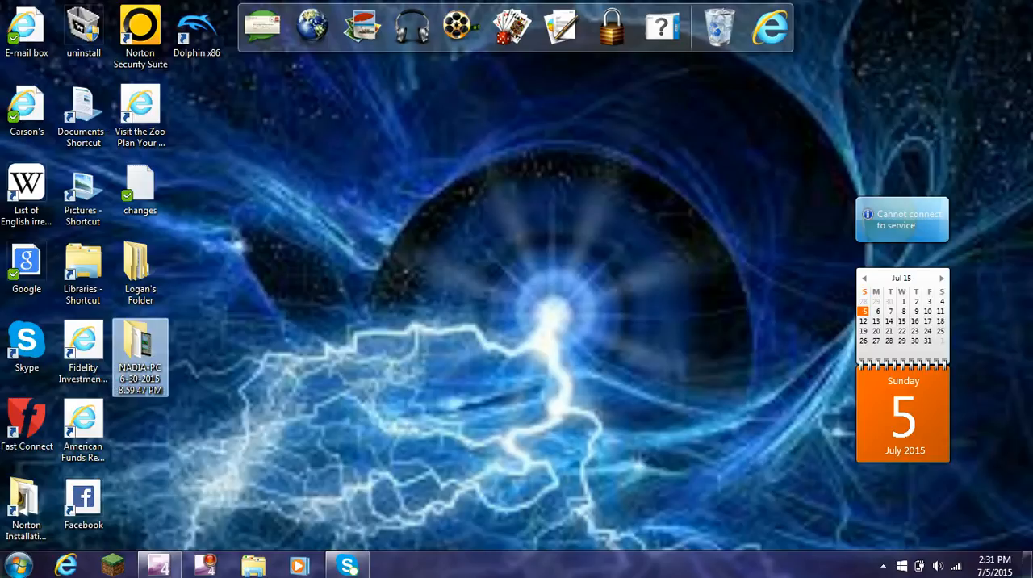
mouse_move(139, 357)
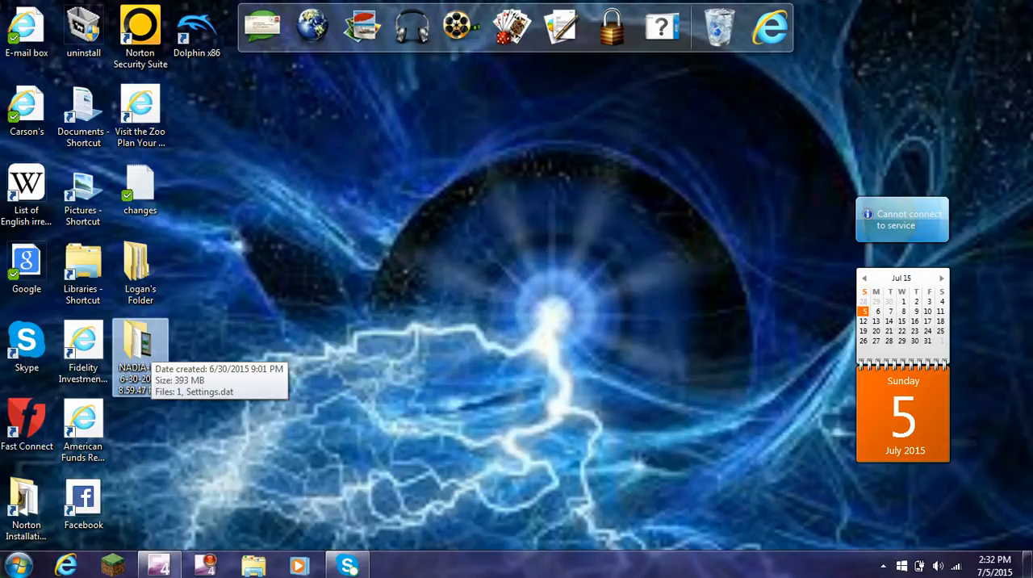
double_click(140, 344)
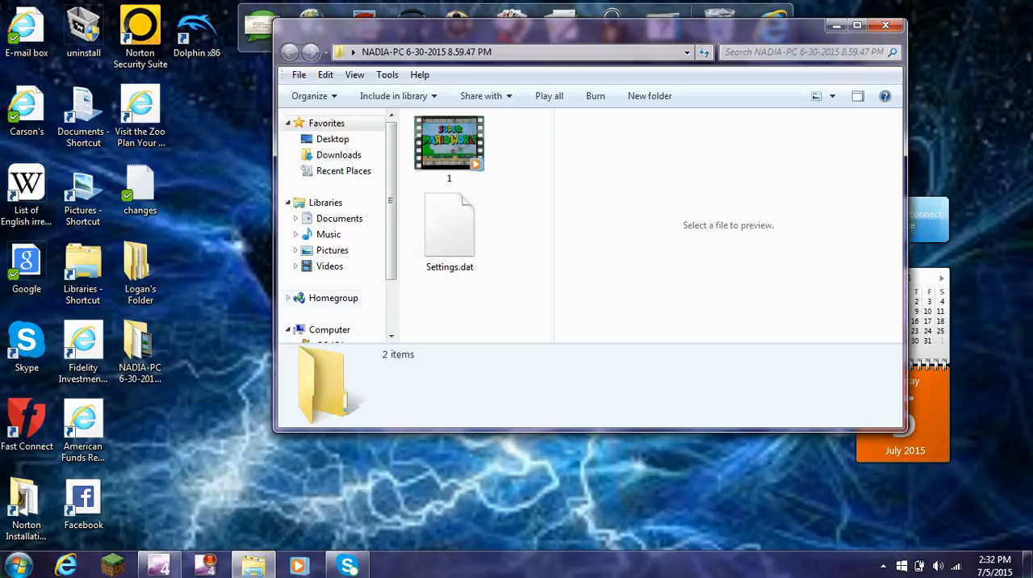
Step: Inspect Settings.dat, then select video 1 (392 MB, 25 fps) and play its preview
click(449, 226)
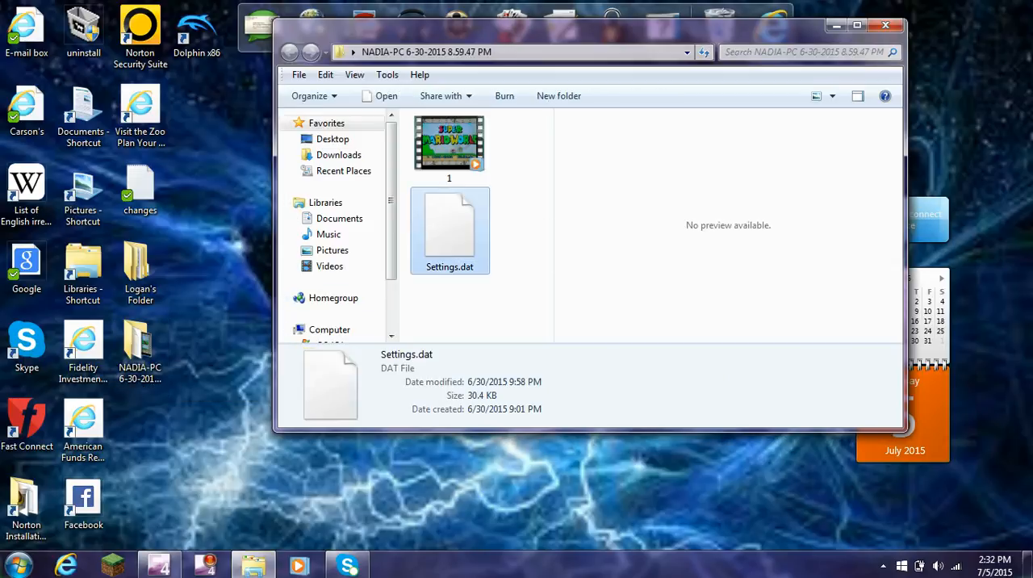
click(449, 144)
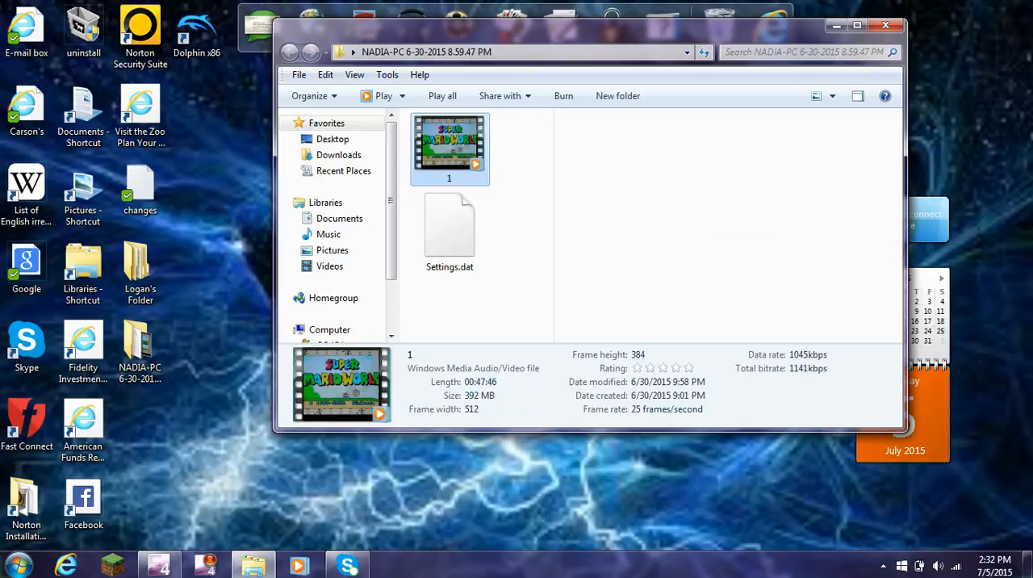
click(449, 148)
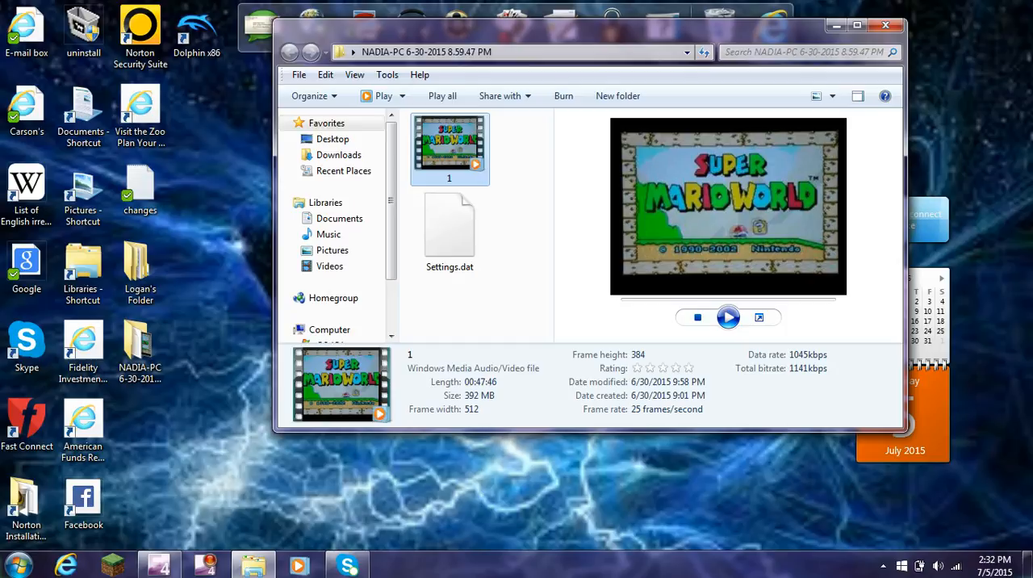
mouse_move(884, 26)
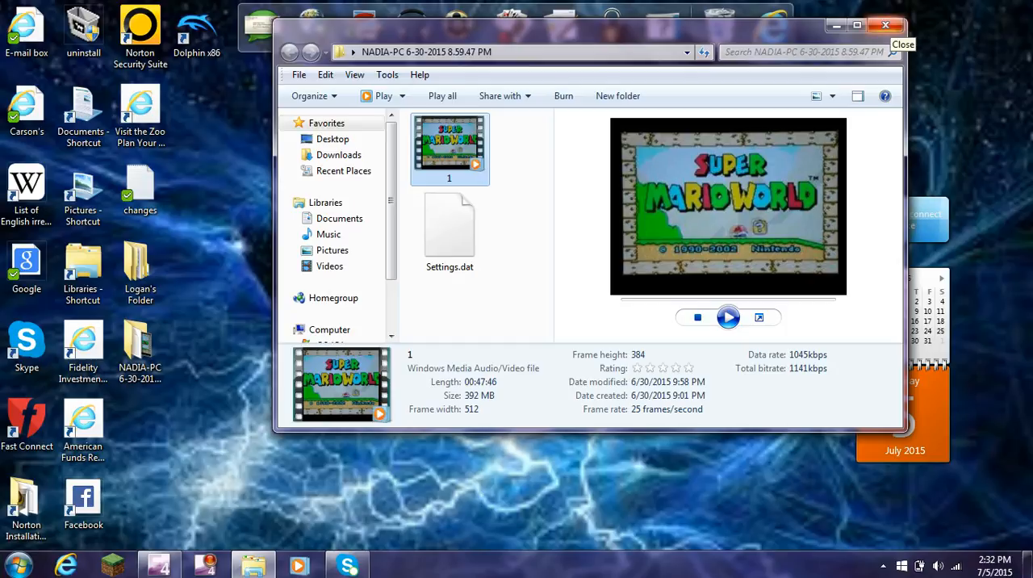